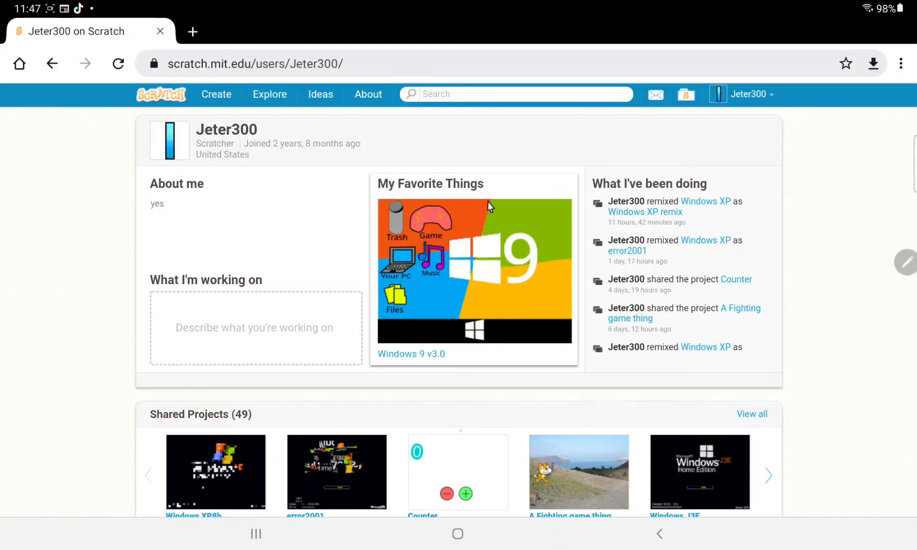
Open the featured Windows 9 project from the My Favorite Things section of the profile
{"action": "scroll", "scroll_direction": "down", "scroll_amount": 3}
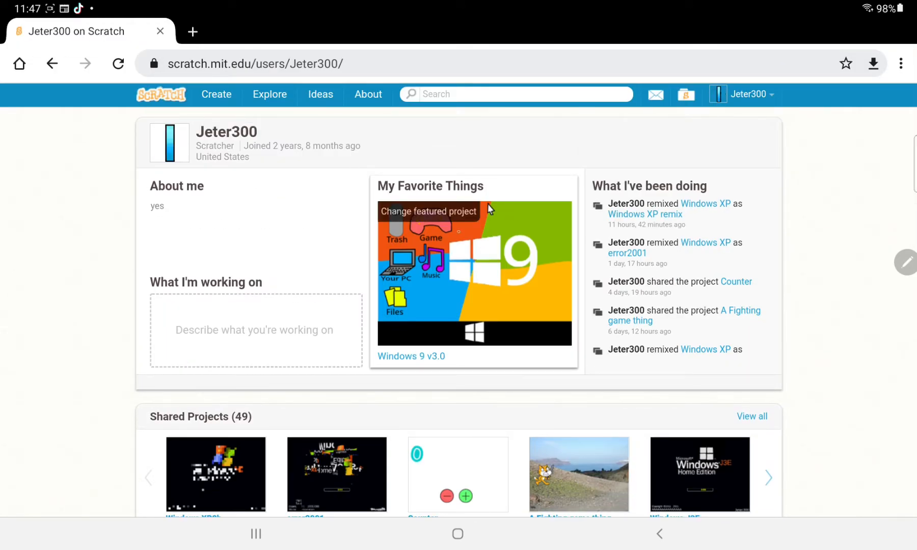
{"action": "left_click", "coordinate": [473, 272]}
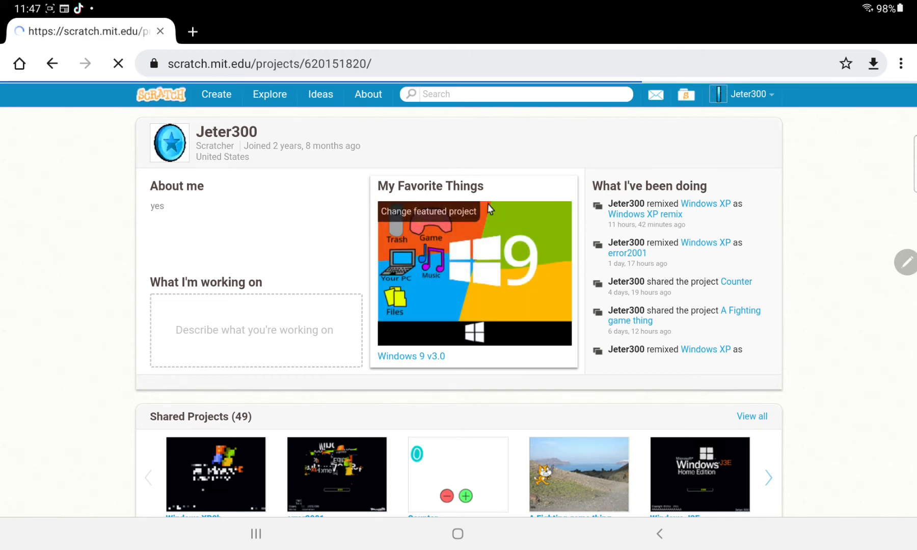
Let the Windows 9 v3.5 project page finish loading so the stage shows the desktop
{"action": "left_click", "coordinate": [474, 272]}
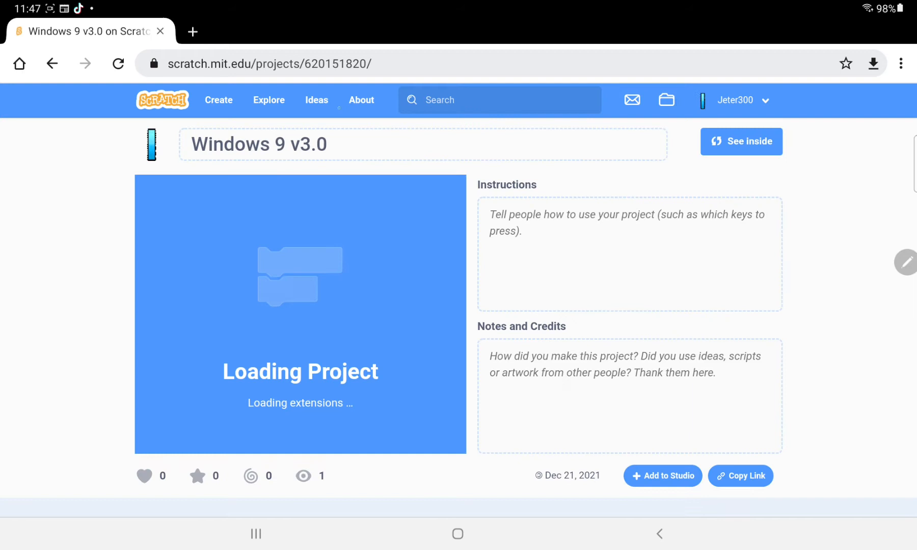
{"action": "left_click", "coordinate": [421, 144]}
{"action": "type", "text": "5"}
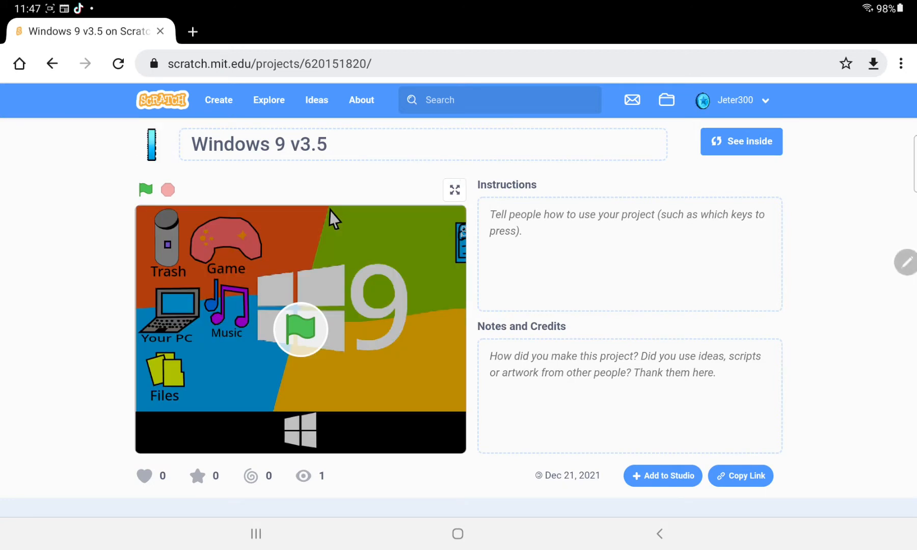
Run the Windows 9 v3.5 project full screen, showing its desktop and taskbar clock
{"action": "left_click", "coordinate": [453, 189]}
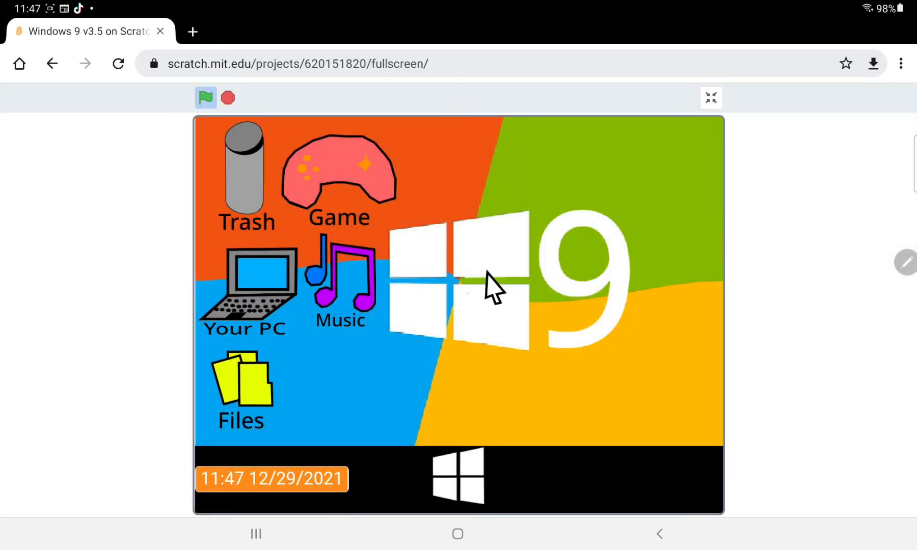
{"action": "mouse_move", "coordinate": [511, 283]}
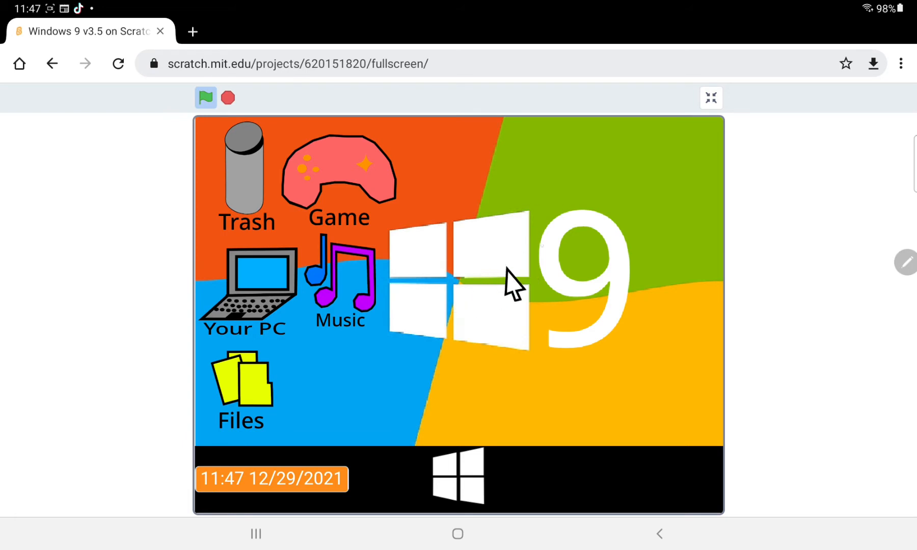
{"action": "mouse_move", "coordinate": [544, 275]}
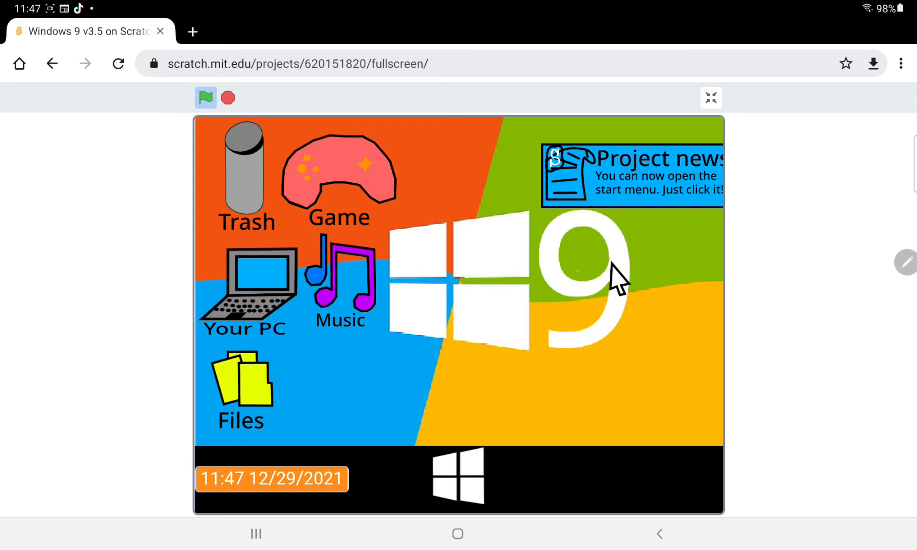
{"action": "mouse_move", "coordinate": [523, 306]}
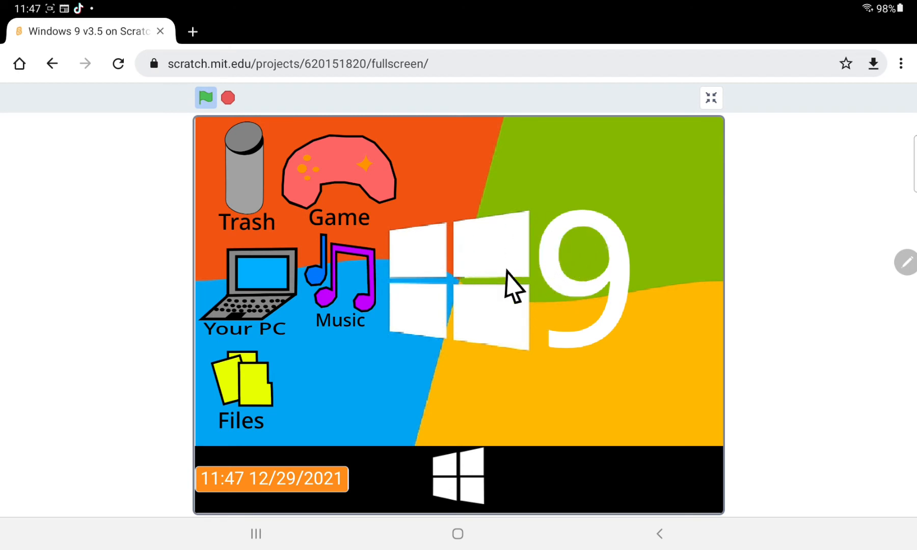
{"action": "mouse_move", "coordinate": [570, 248]}
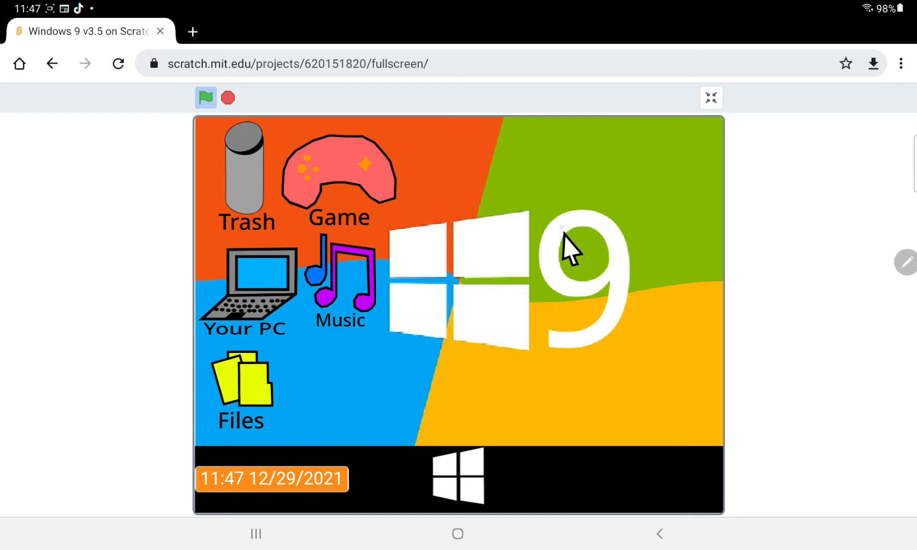
{"action": "mouse_move", "coordinate": [585, 219]}
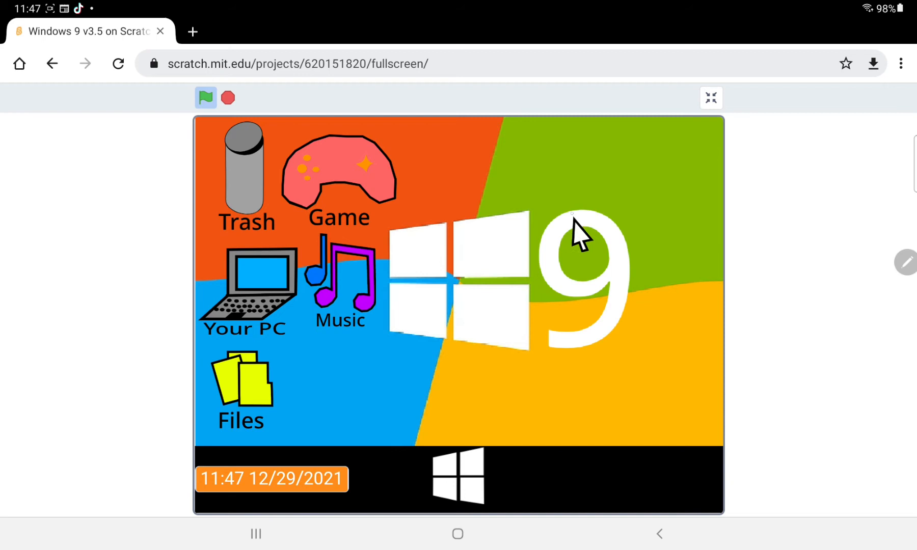
{"action": "mouse_move", "coordinate": [584, 239]}
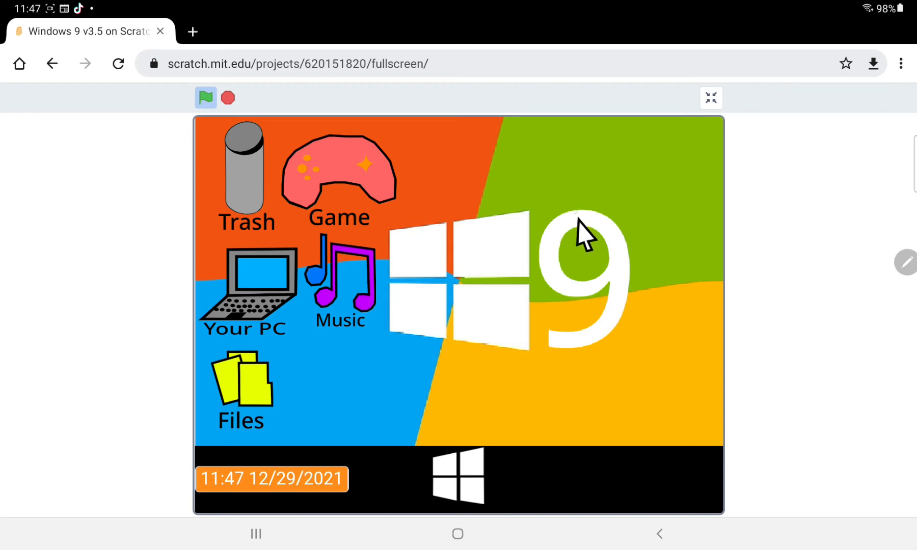
{"action": "mouse_move", "coordinate": [514, 257]}
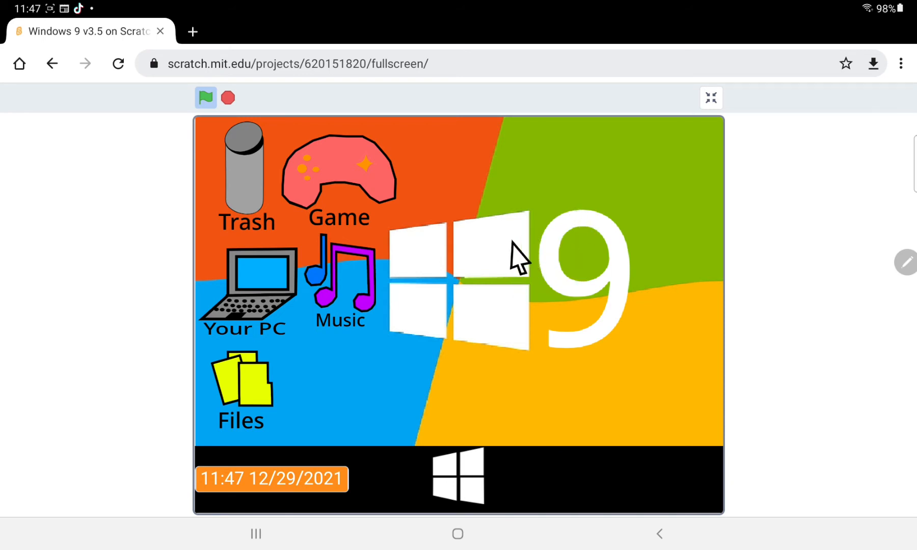
{"action": "mouse_move", "coordinate": [599, 225]}
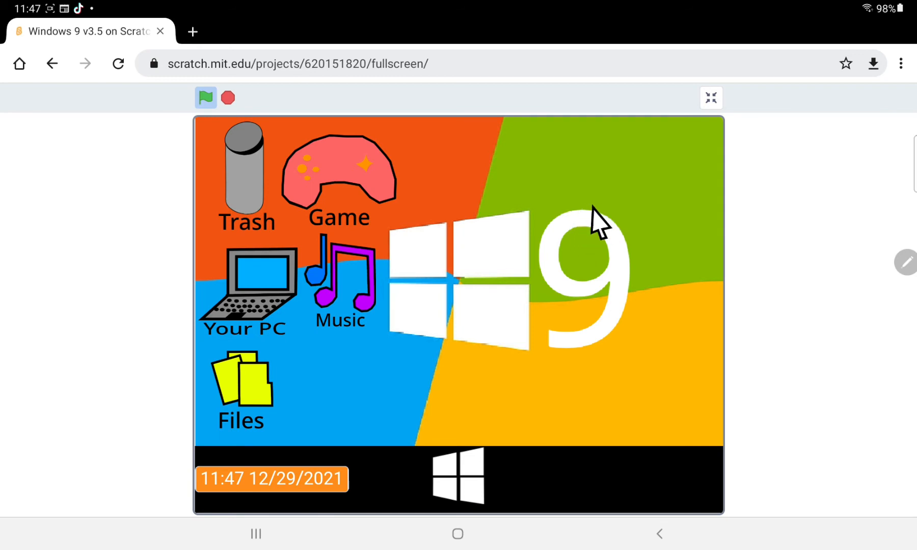
{"action": "mouse_move", "coordinate": [579, 245]}
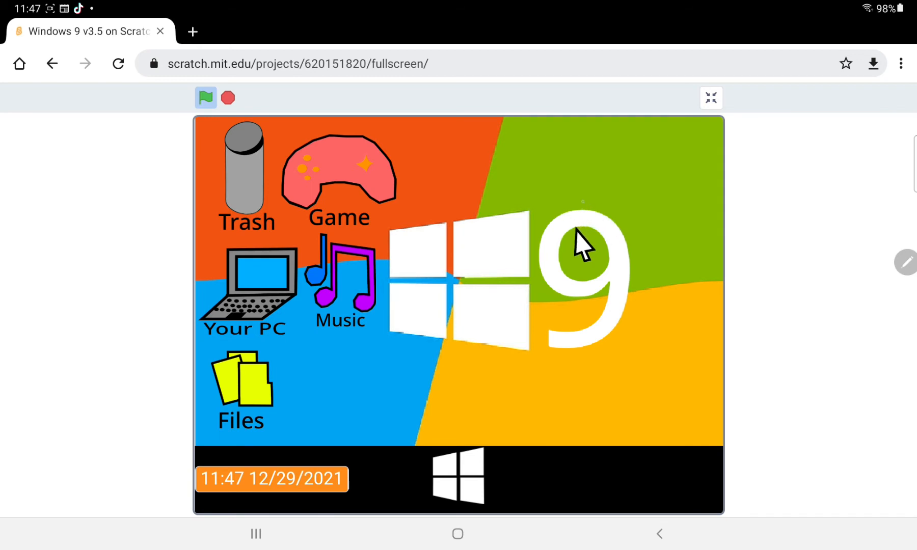
{"action": "mouse_move", "coordinate": [595, 231]}
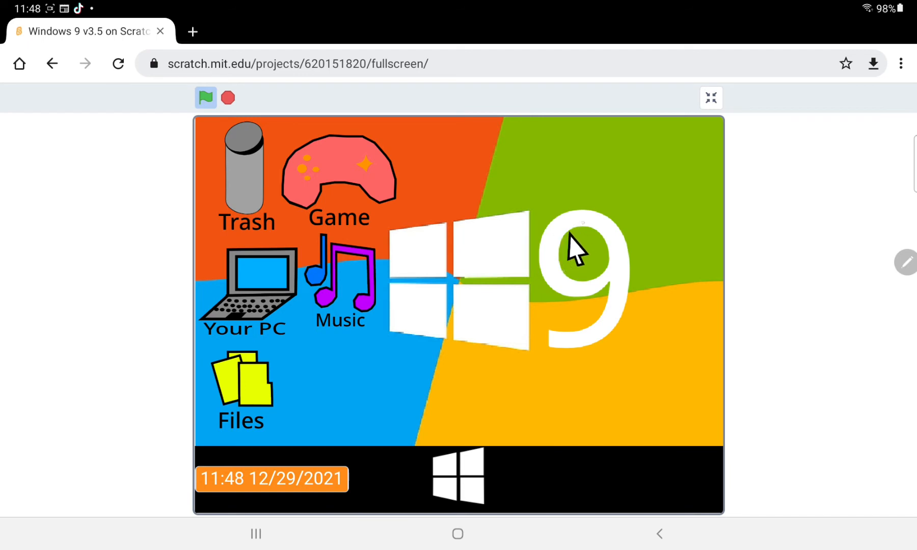
{"action": "mouse_move", "coordinate": [608, 234]}
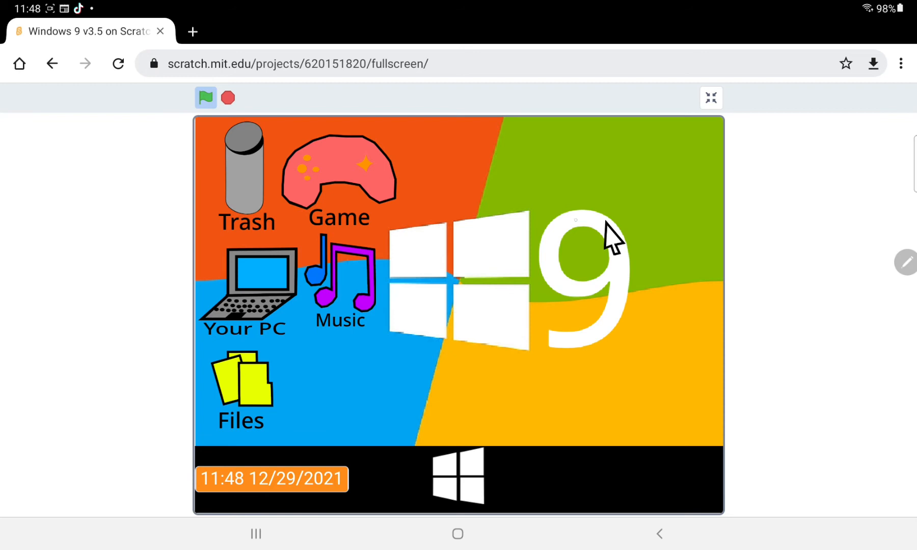
{"action": "mouse_move", "coordinate": [611, 234]}
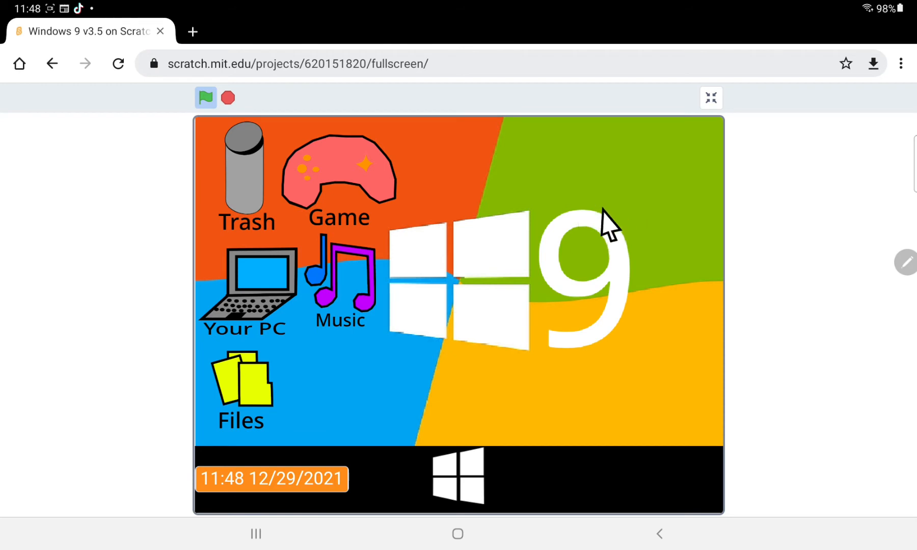
{"action": "mouse_move", "coordinate": [612, 228]}
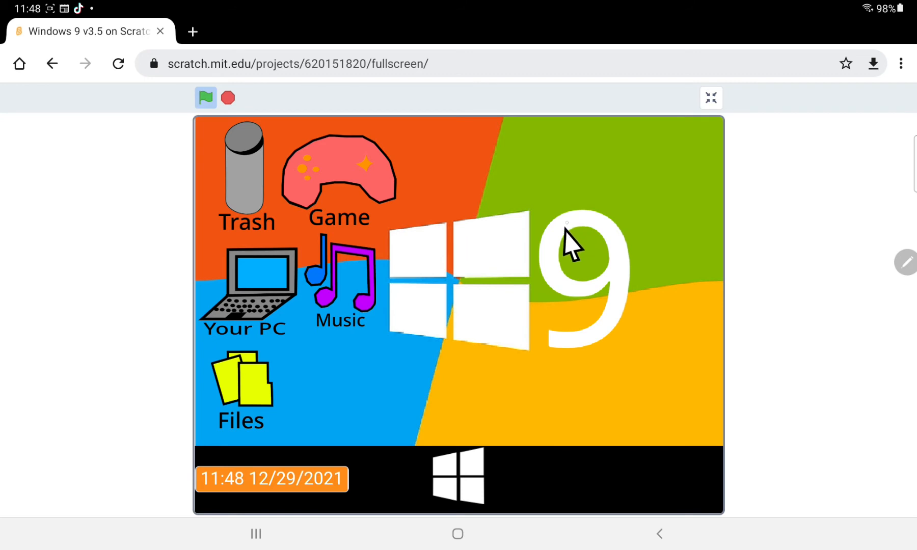
{"action": "mouse_move", "coordinate": [611, 236]}
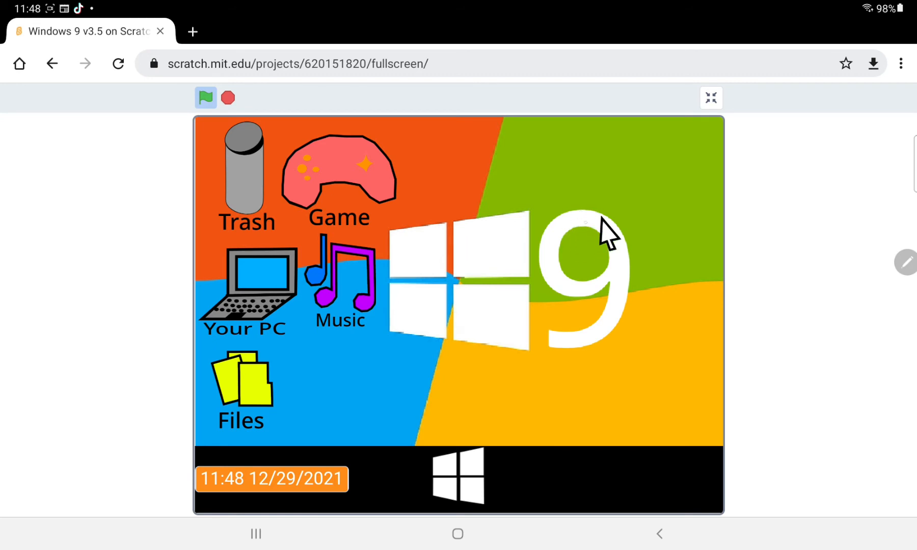
{"action": "mouse_move", "coordinate": [598, 235]}
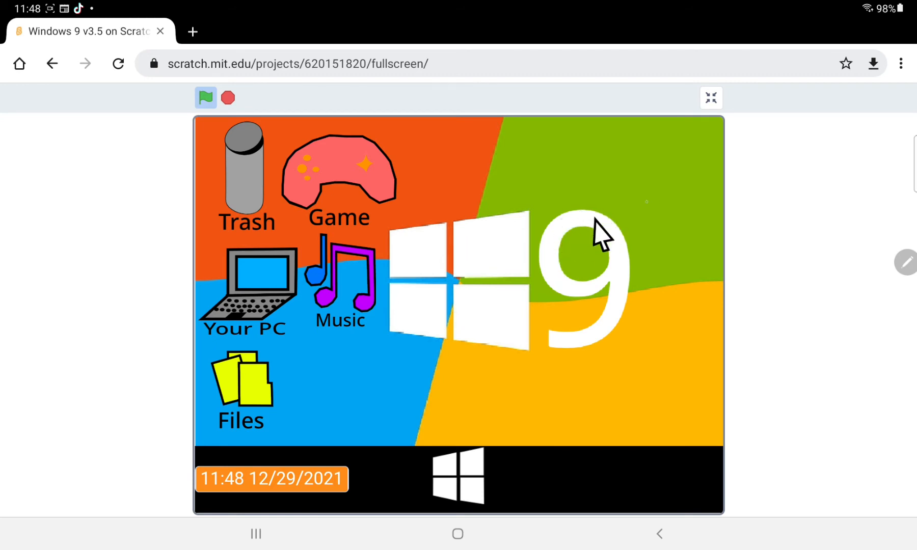
{"action": "mouse_move", "coordinate": [614, 269]}
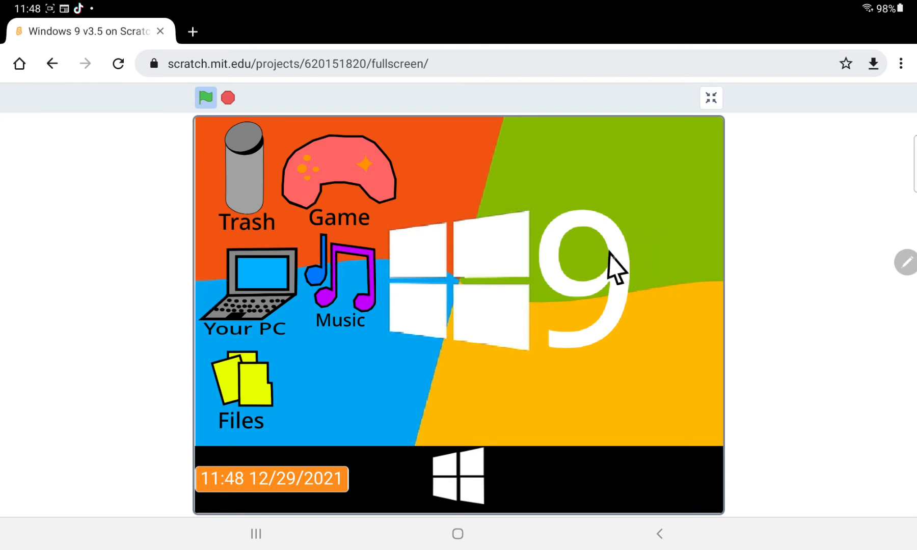
{"action": "mouse_move", "coordinate": [626, 278]}
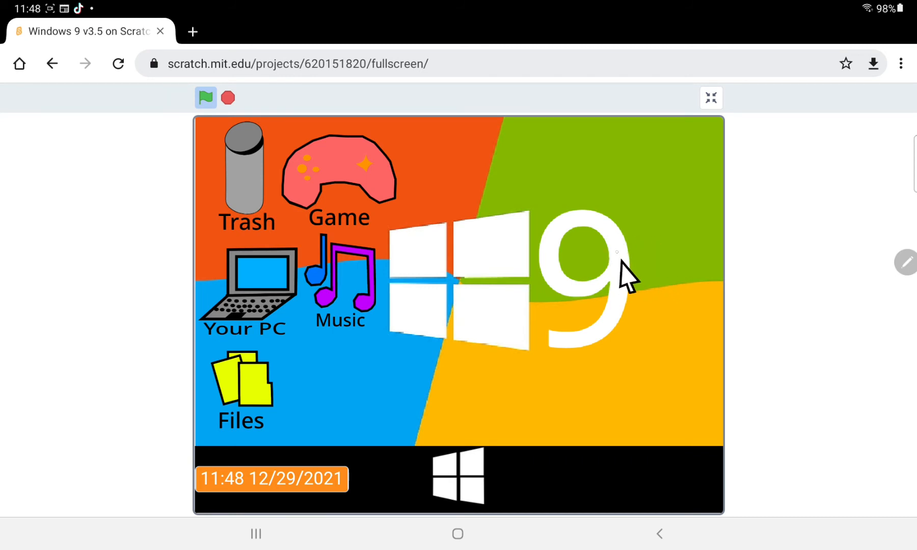
{"action": "mouse_move", "coordinate": [619, 275]}
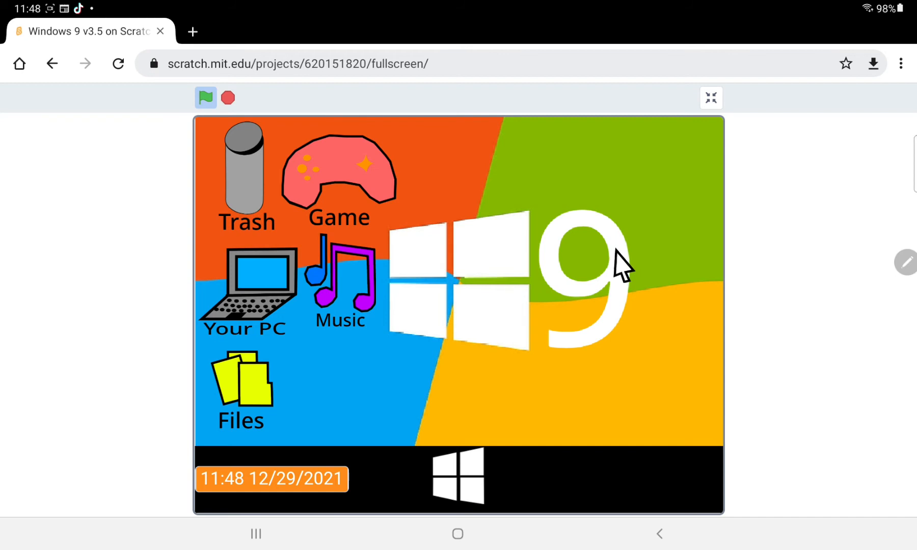
{"action": "mouse_move", "coordinate": [617, 283]}
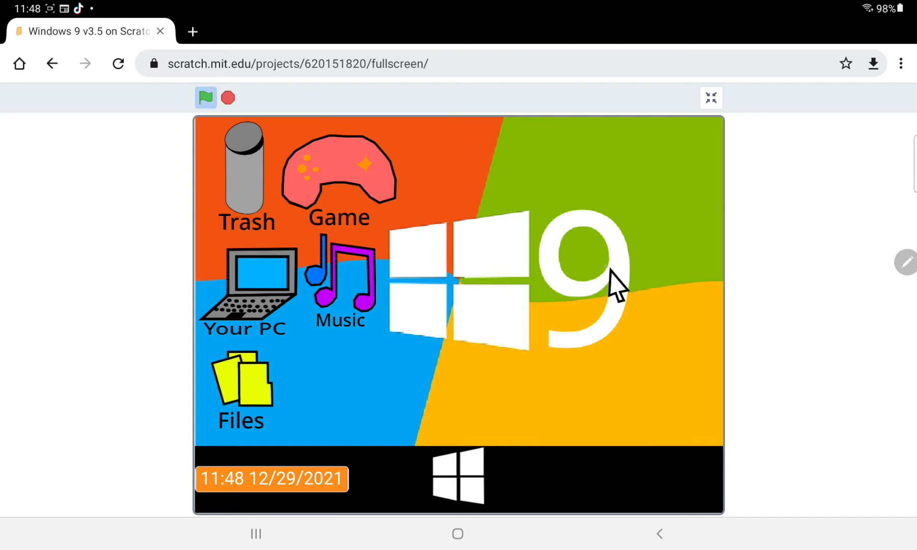
{"action": "mouse_move", "coordinate": [646, 319]}
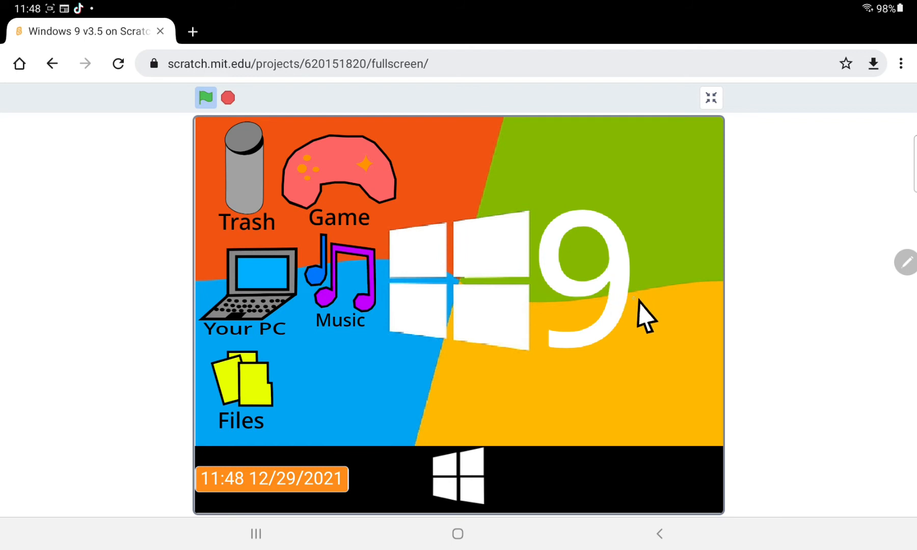
{"action": "mouse_move", "coordinate": [716, 374]}
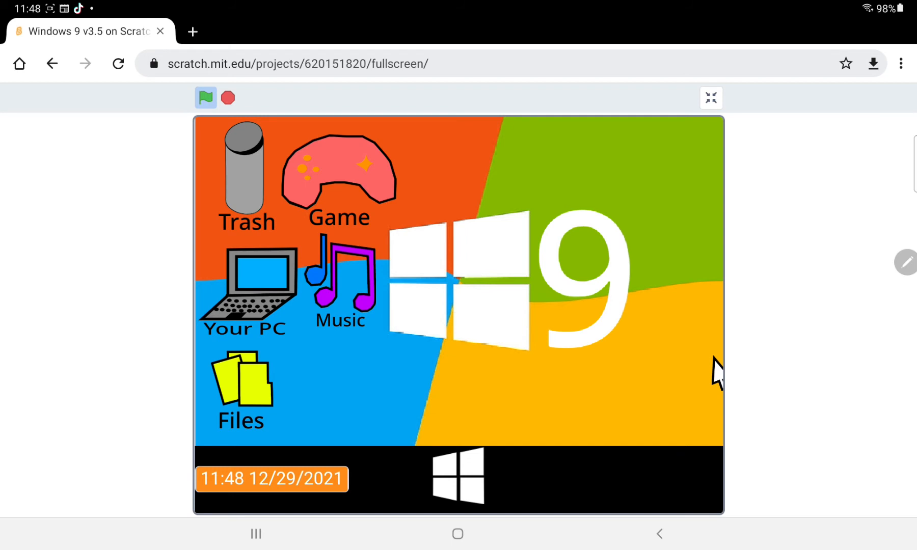
{"action": "mouse_move", "coordinate": [716, 275]}
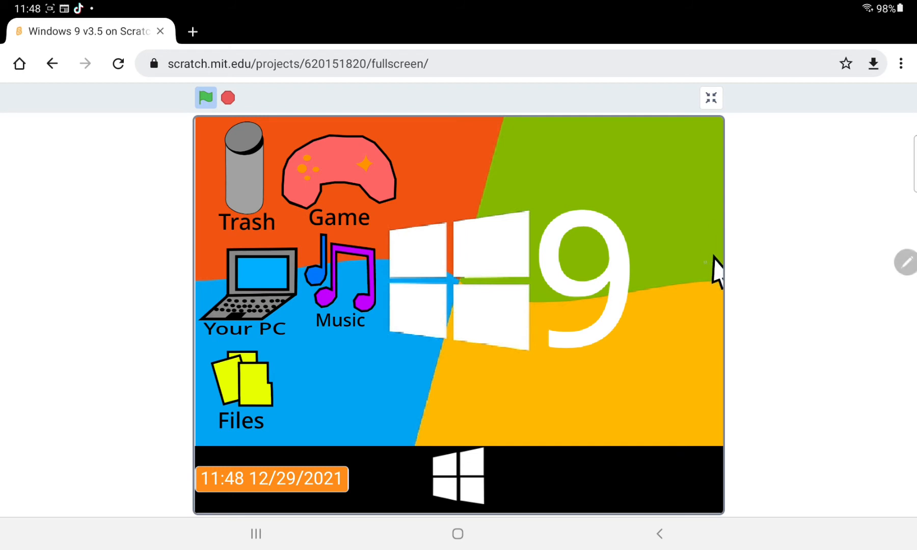
{"action": "mouse_move", "coordinate": [515, 391]}
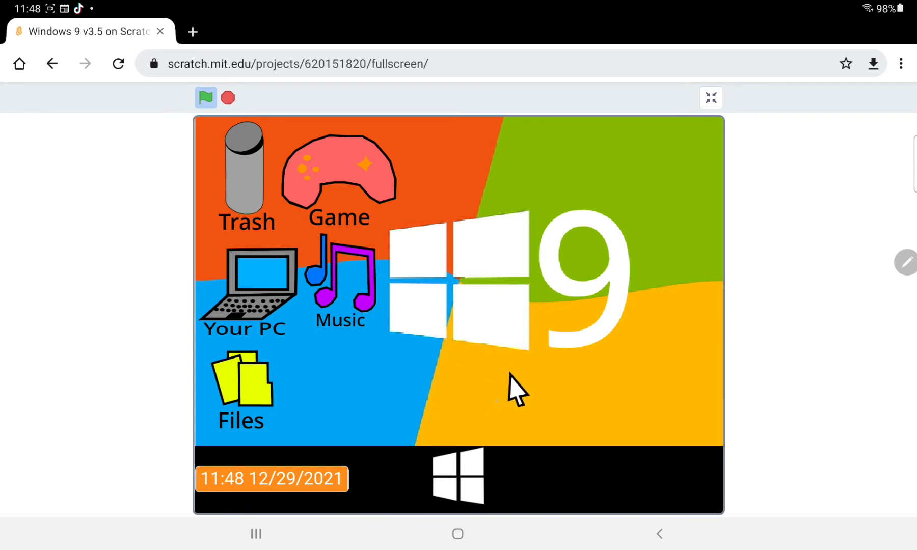
Change the wallpaper to the blue Windows backdrop via Start, then open Your PC's drive window
{"action": "left_click", "coordinate": [458, 477]}
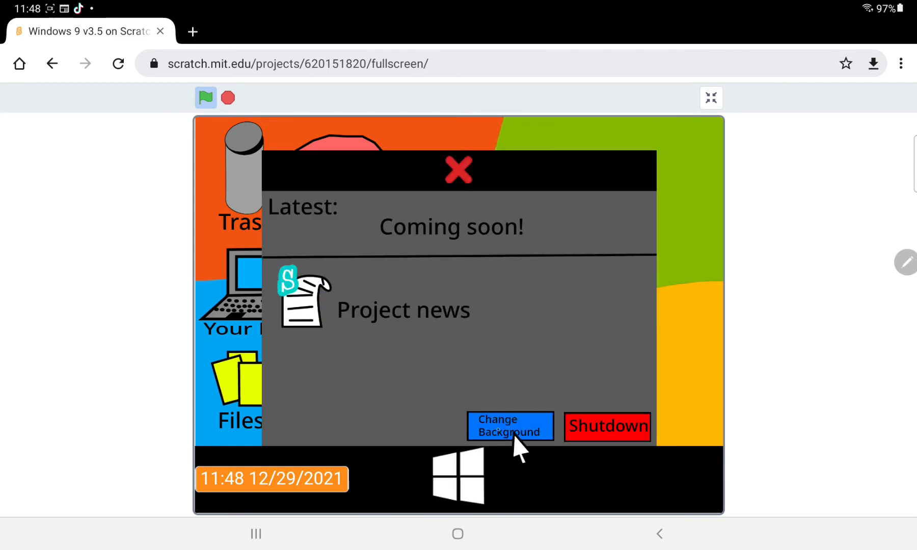
{"action": "left_click", "coordinate": [509, 426]}
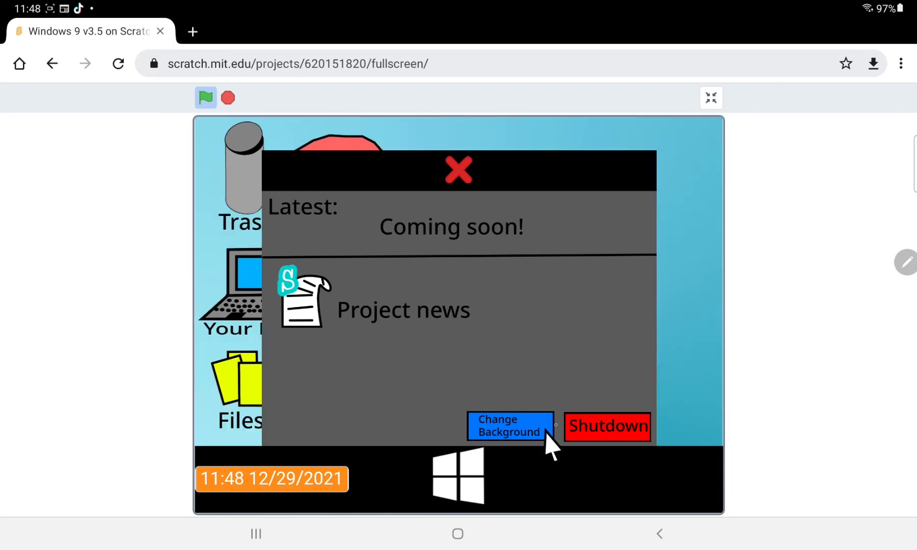
{"action": "left_click", "coordinate": [509, 426]}
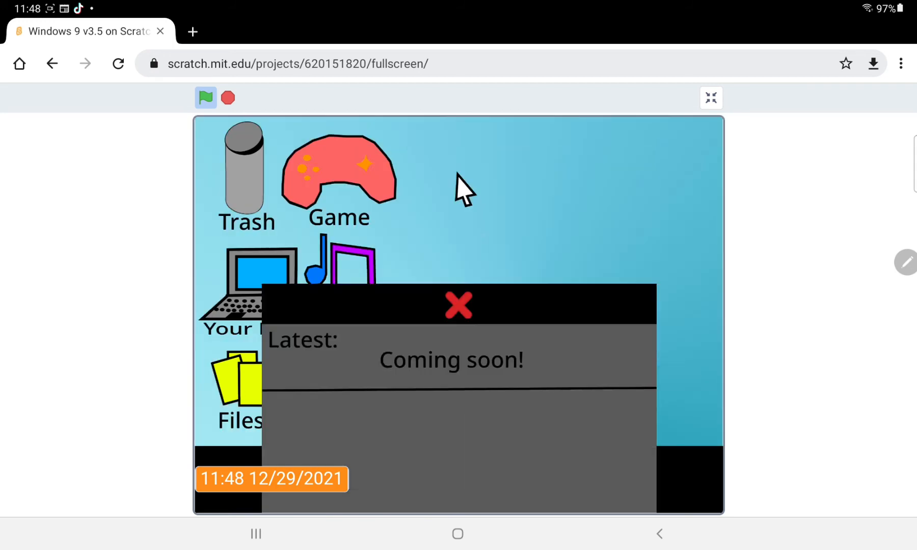
{"action": "left_click", "coordinate": [458, 304]}
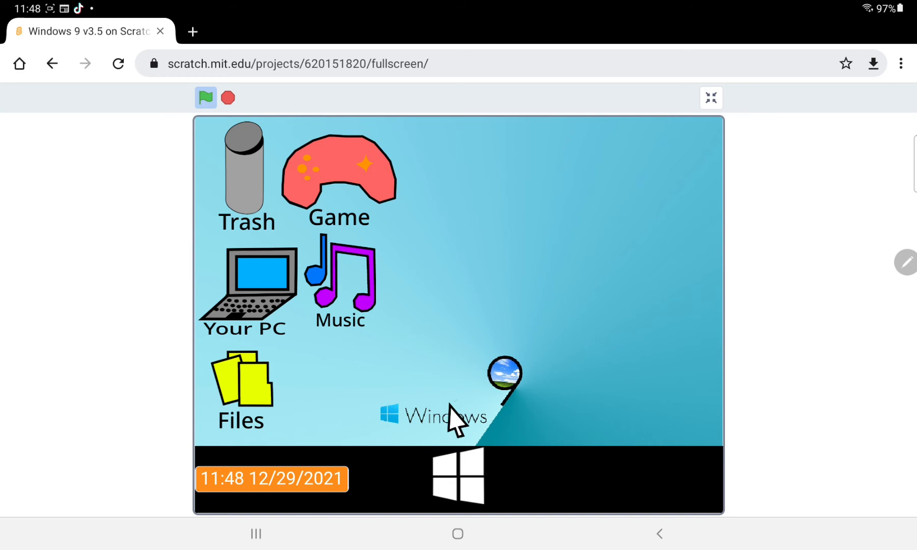
{"action": "mouse_move", "coordinate": [394, 421]}
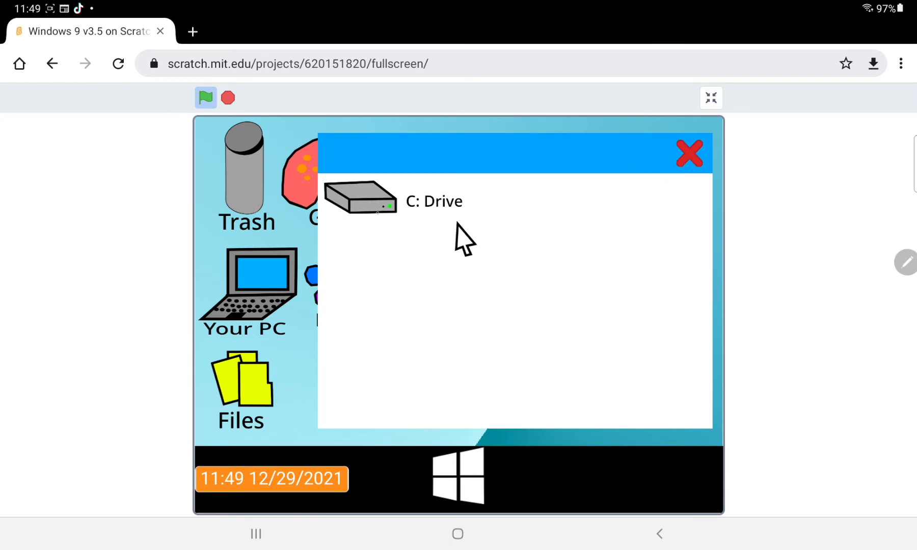
Enter the C: Drive's System32 folder past the warning, close it, and open the I'm not a virus item
{"action": "left_click", "coordinate": [359, 199]}
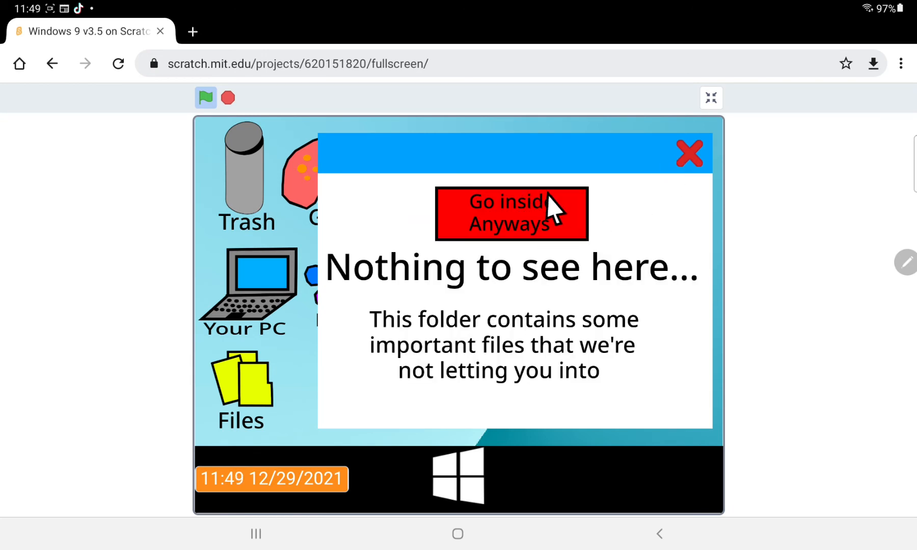
{"action": "left_click", "coordinate": [510, 213]}
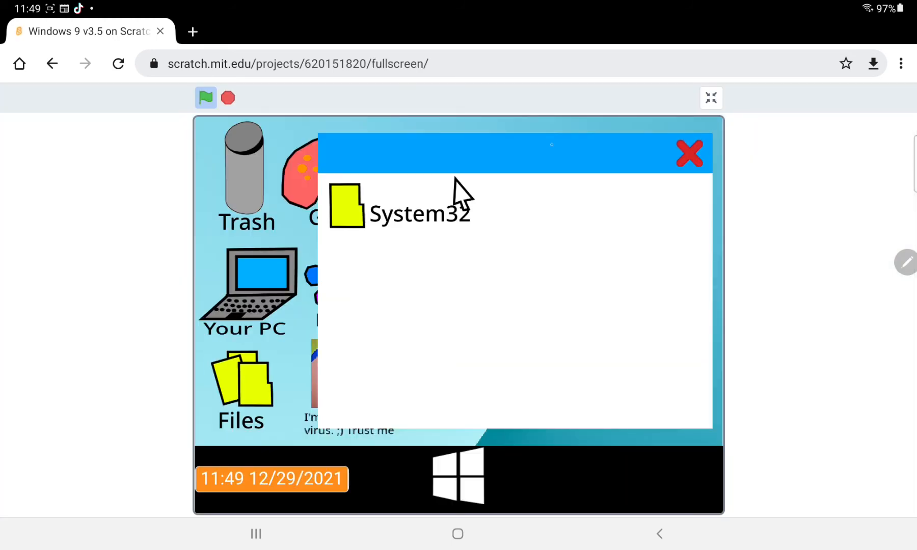
{"action": "mouse_move", "coordinate": [570, 251]}
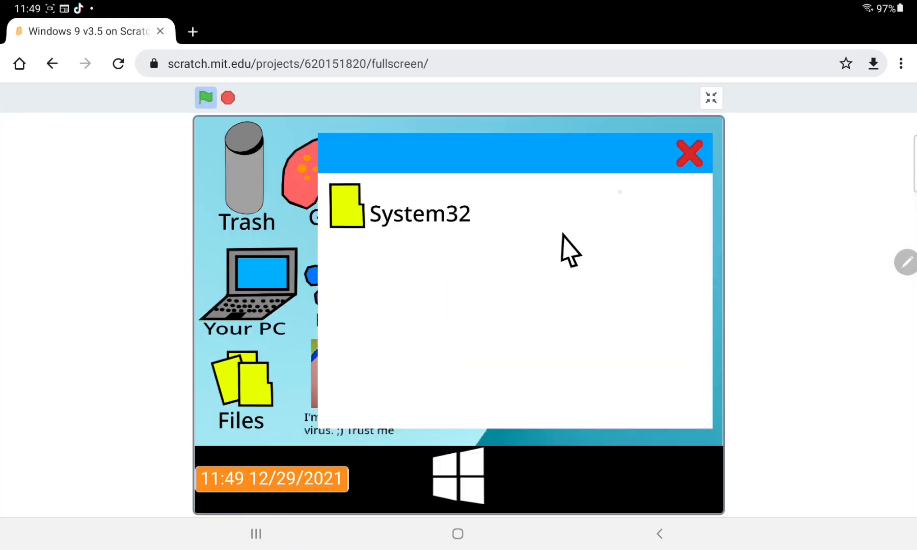
{"action": "left_click", "coordinate": [690, 153]}
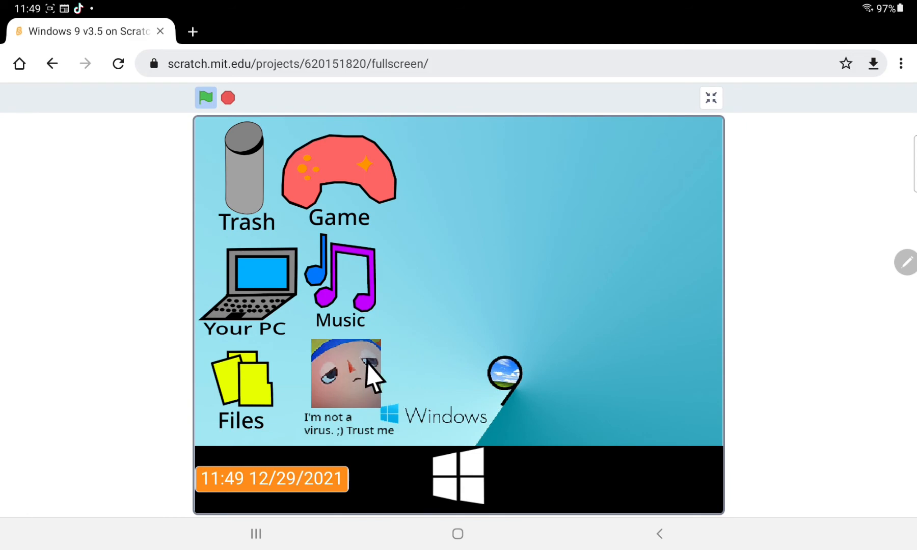
{"action": "left_click", "coordinate": [346, 374]}
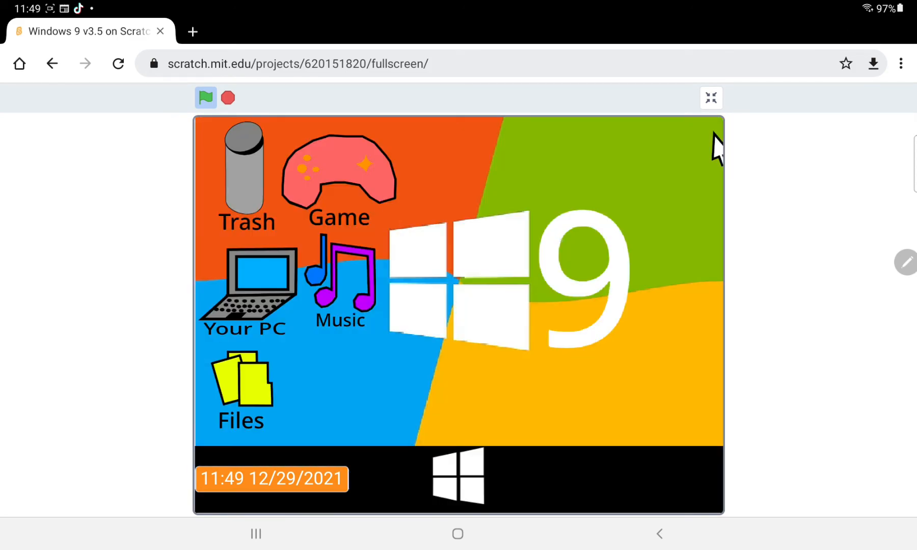
{"action": "mouse_move", "coordinate": [519, 256]}
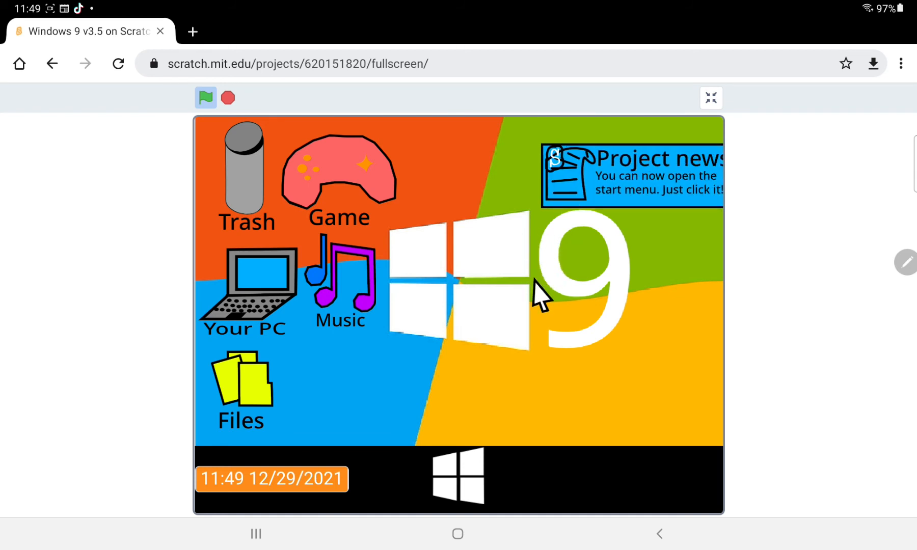
{"action": "mouse_move", "coordinate": [517, 371]}
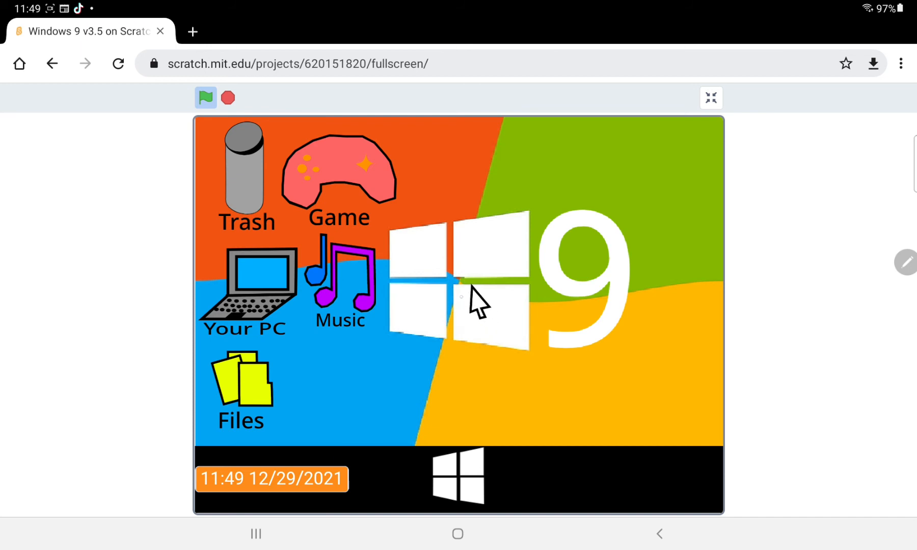
{"action": "mouse_move", "coordinate": [455, 330]}
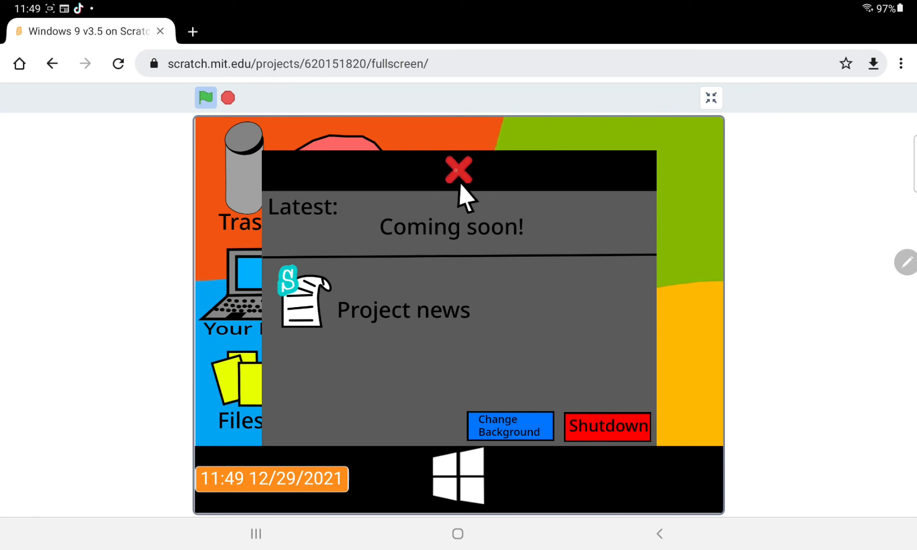
Close the Start menu and launch the desktop Game app, bringing up the no-games window
{"action": "left_click", "coordinate": [459, 171]}
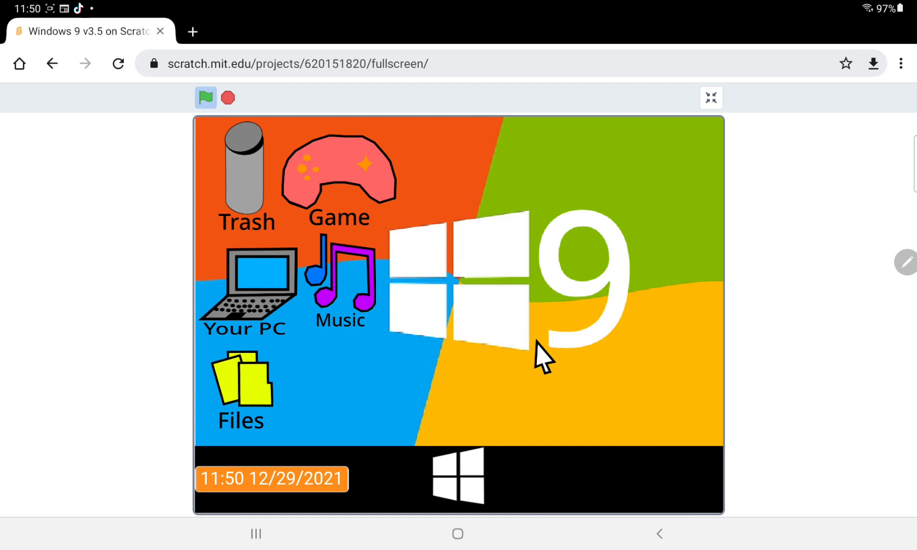
{"action": "mouse_move", "coordinate": [326, 262]}
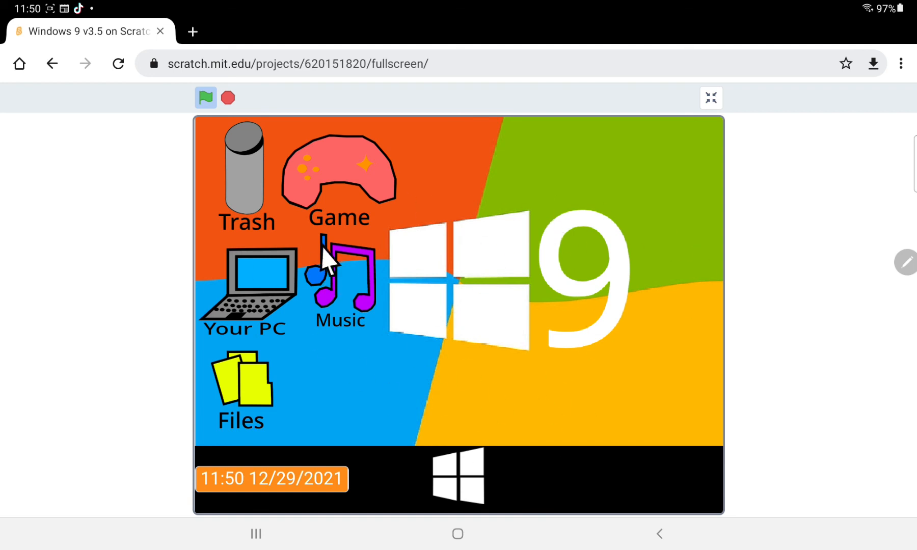
{"action": "mouse_move", "coordinate": [423, 184]}
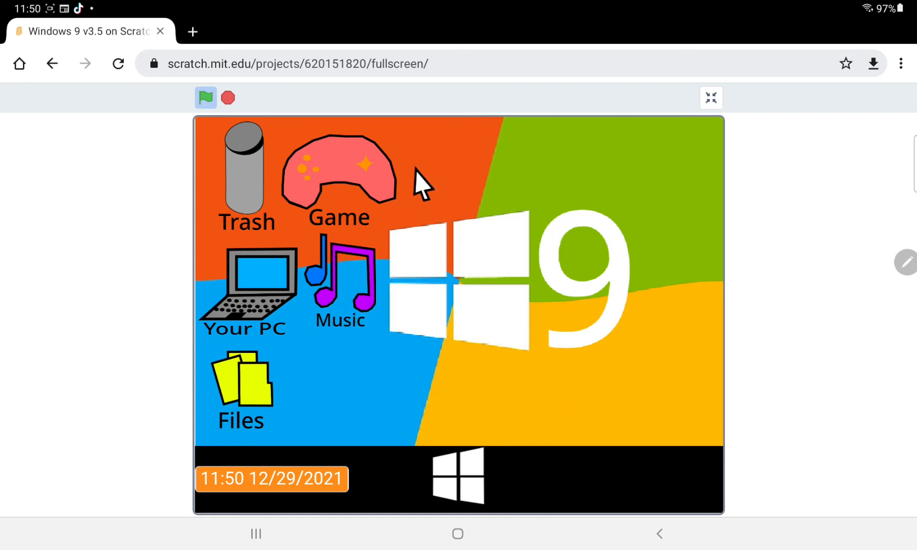
{"action": "left_click", "coordinate": [339, 175]}
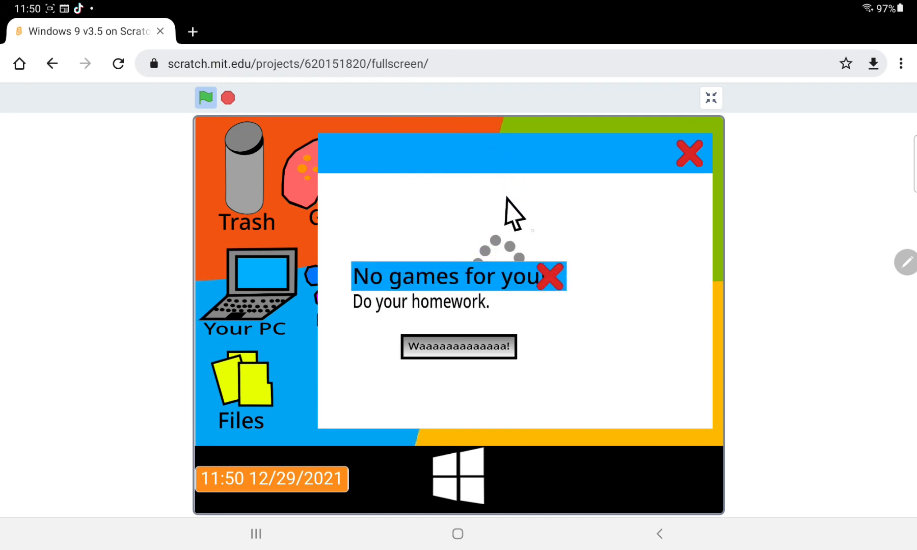
Dismiss the no-games popup with Waaaaa! and choose Shutdown from the Start menu
{"action": "left_click", "coordinate": [689, 152]}
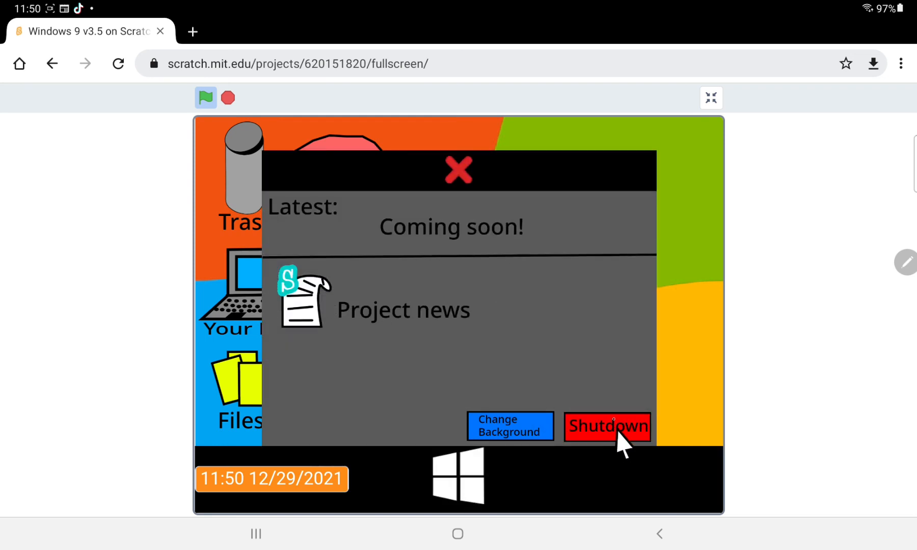
{"action": "left_click", "coordinate": [606, 426]}
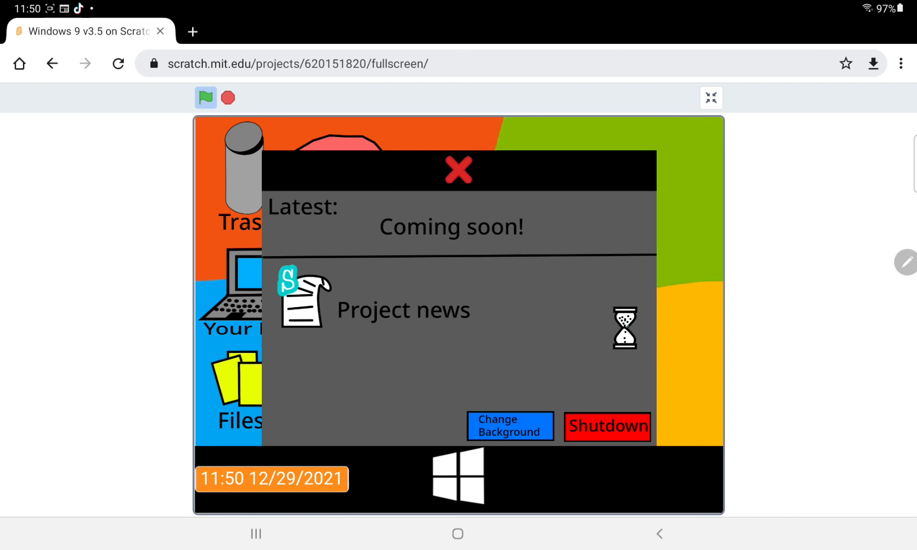
{"action": "left_click", "coordinate": [607, 427]}
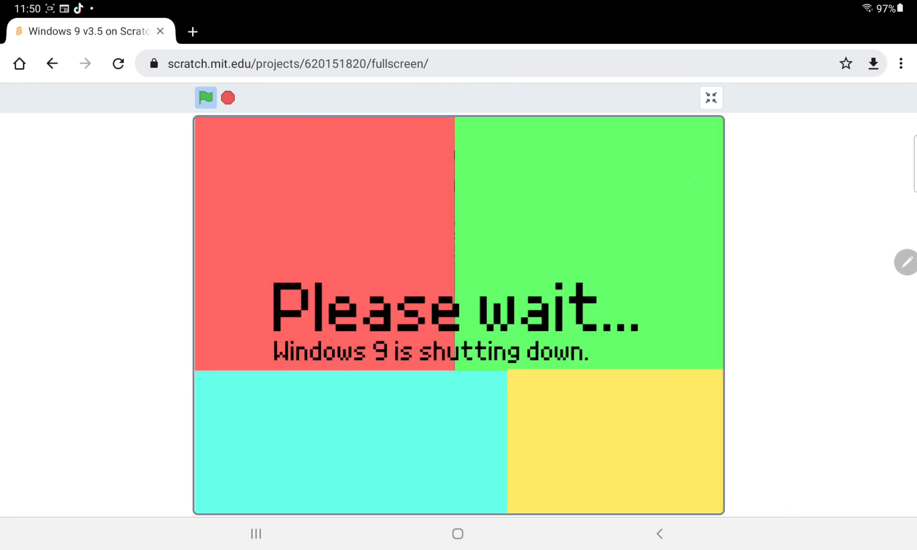